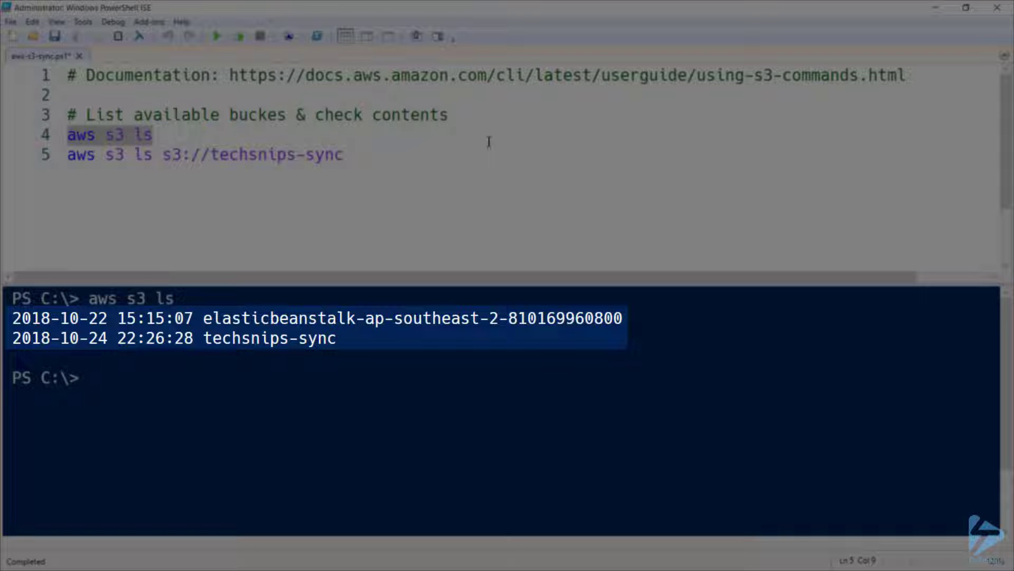
- Run 'aws s3 ls s3://techsnips-sync' to show the bucket's contents
left_click(88, 378)
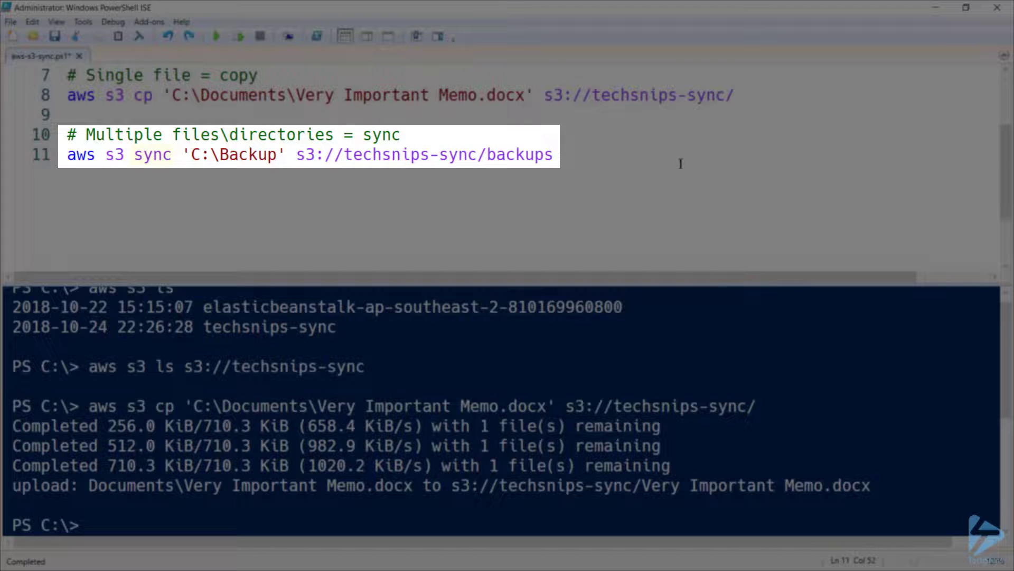
- Sync C:\Backup to the bucket's backups folder and measure the files' total size (~138.5 MB)
left_click(238, 36)
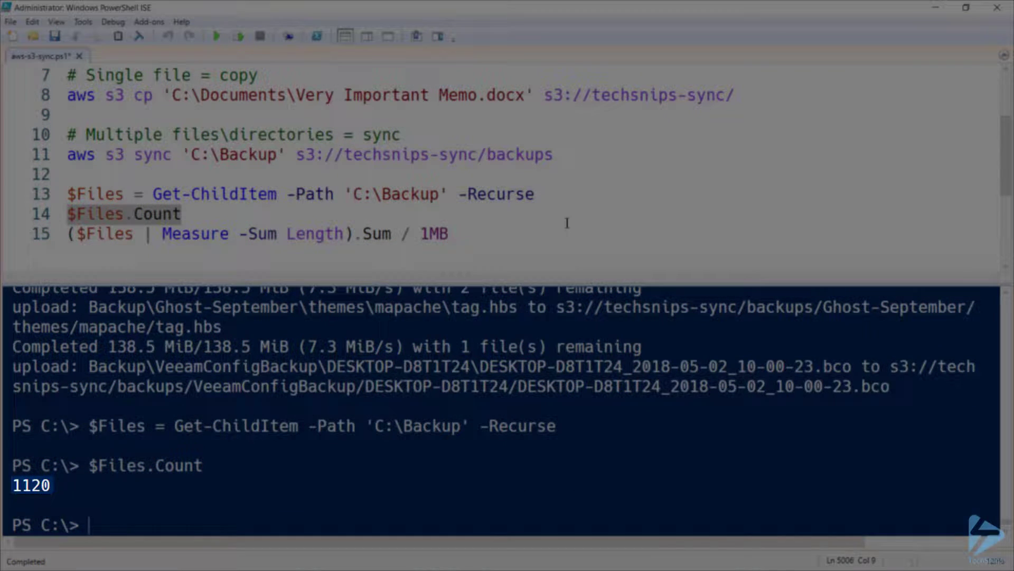
key("F8")
type("Get-ChildItem 'D:\\Scripts'")
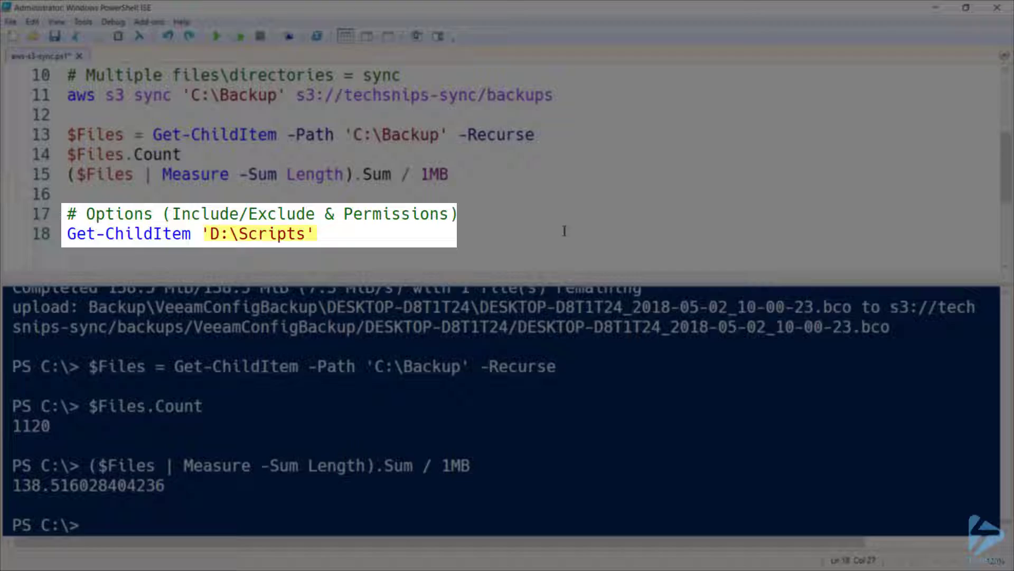
- List D:\Scripts, then run $LongCommand syncing only .ps1 files with public-read grants
left_click(239, 36)
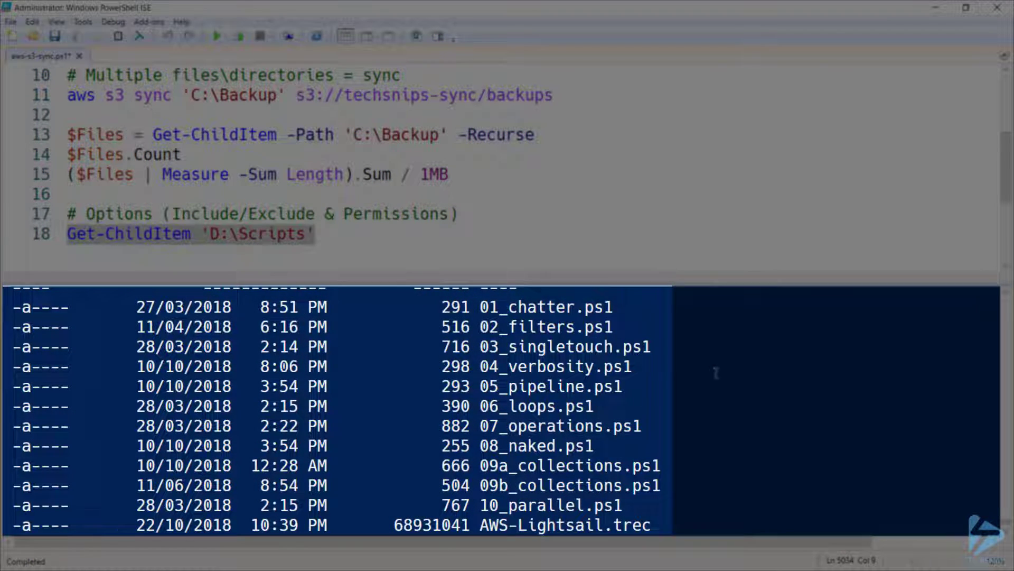
scroll("down", 3)
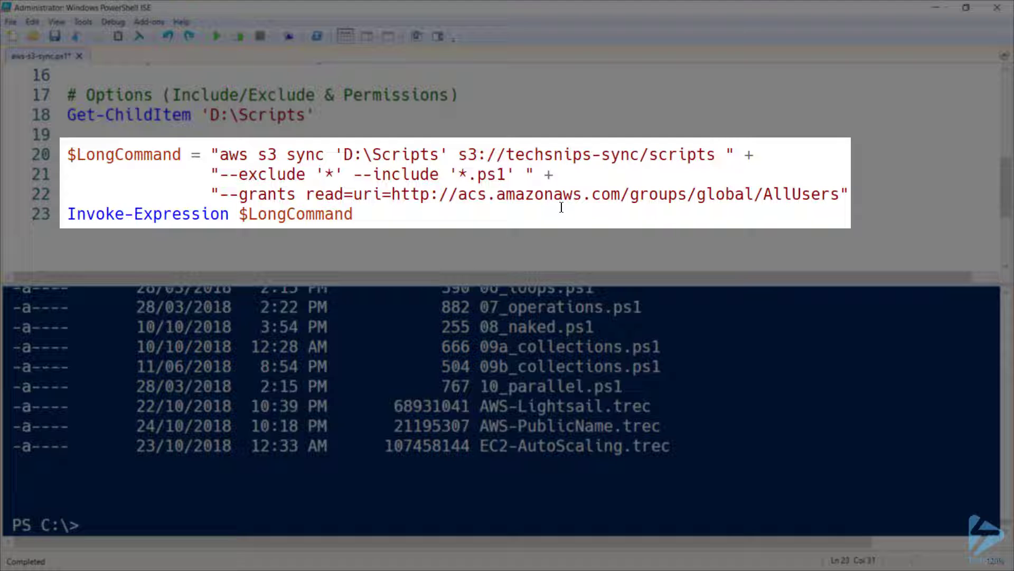
mouse_move(321, 129)
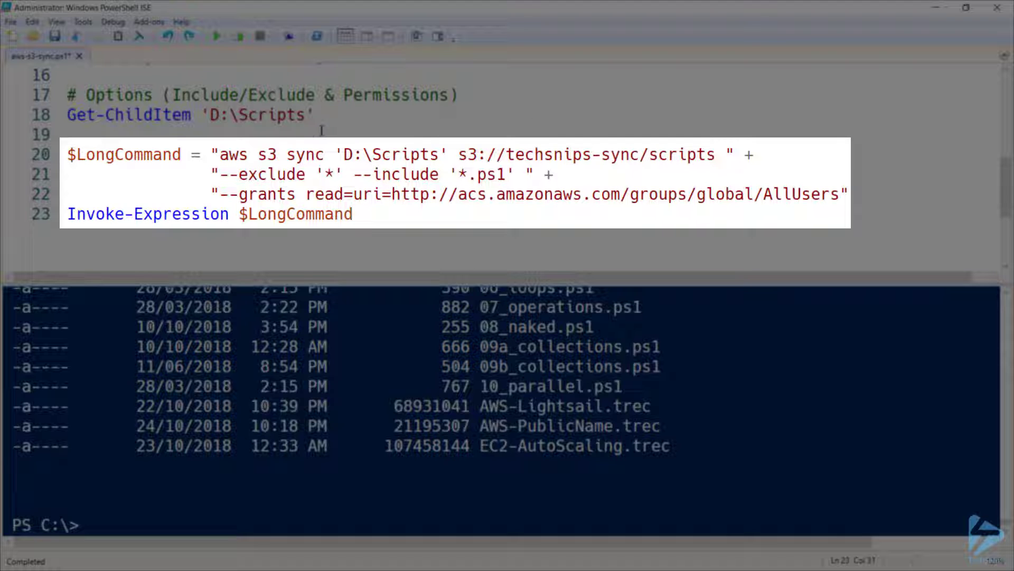
double_click(292, 154)
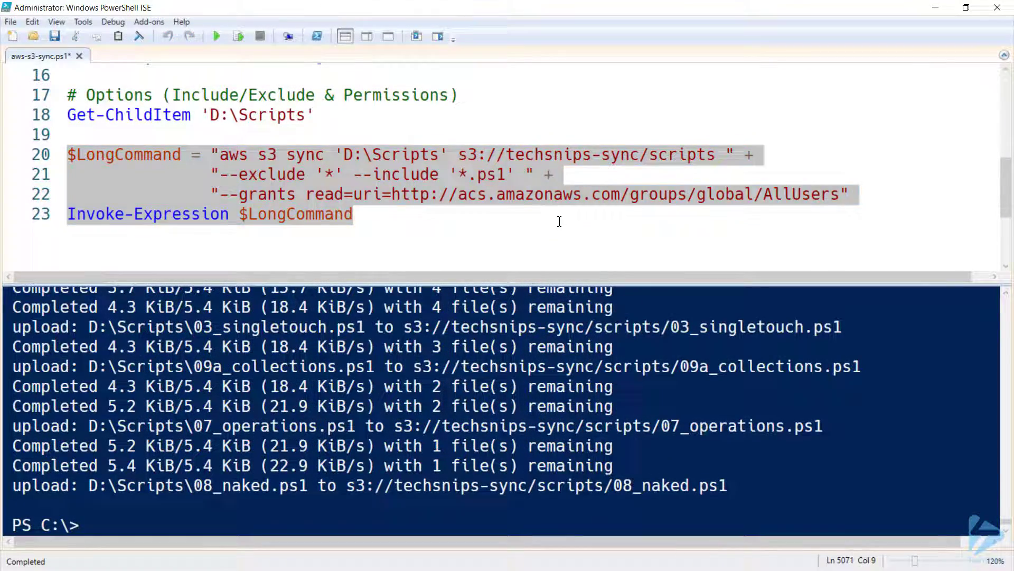
- Write 'aws s3 ls s3://techsnips-sync/scripts/' to list the uploaded scripts
type("aws s3 ls s3://techsnips-sync/scripts/")
type("Remove-Item D:\\Scripts\\10_parallel.ps1")
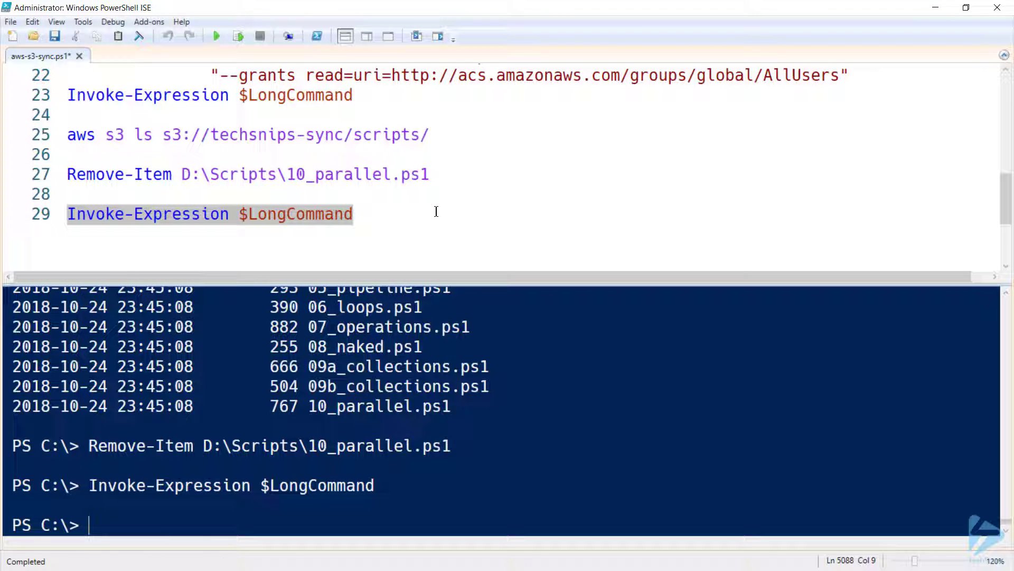
- Rerun $LongCommand with --delete so 10_parallel.ps1 is removed from the bucket
left_click(353, 214)
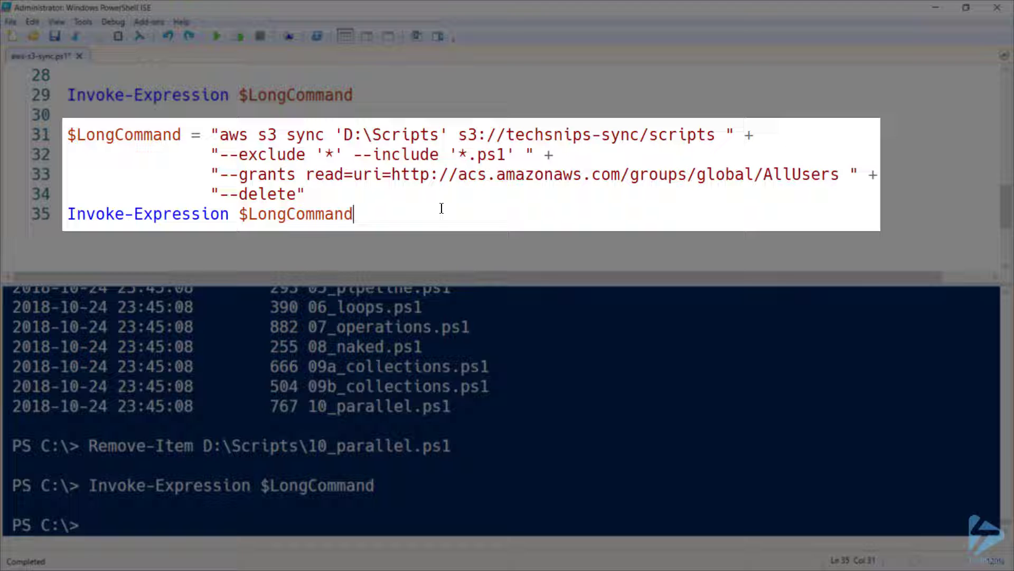
double_click(257, 193)
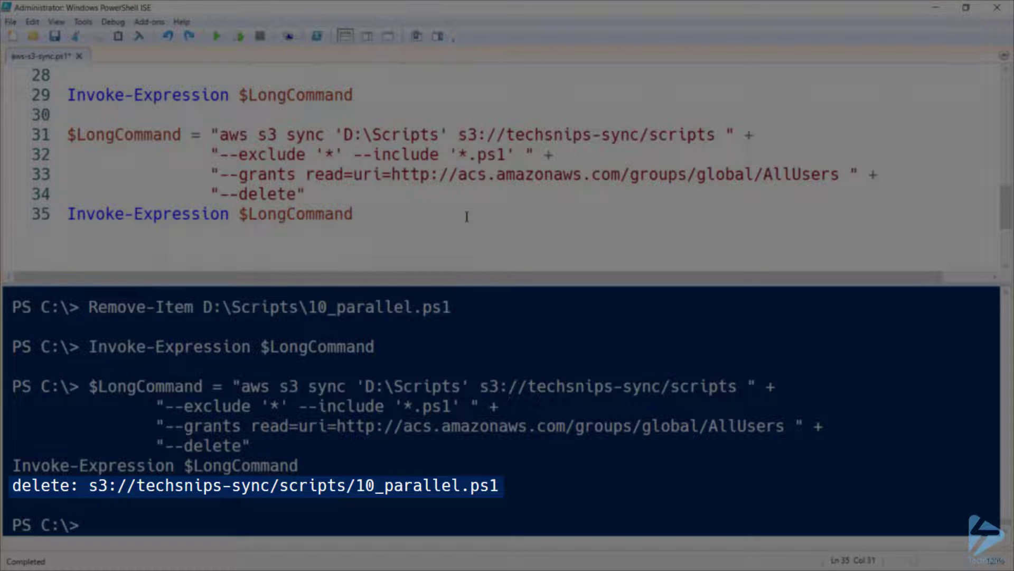
- Add a Copy-Item line copying D:\OtherScripts\* into D:\Scripts\ and select it
type("Copy-Item -Path 'D:\\OtherScripts\\*' -Destination 'D:\\Scripts\\'")
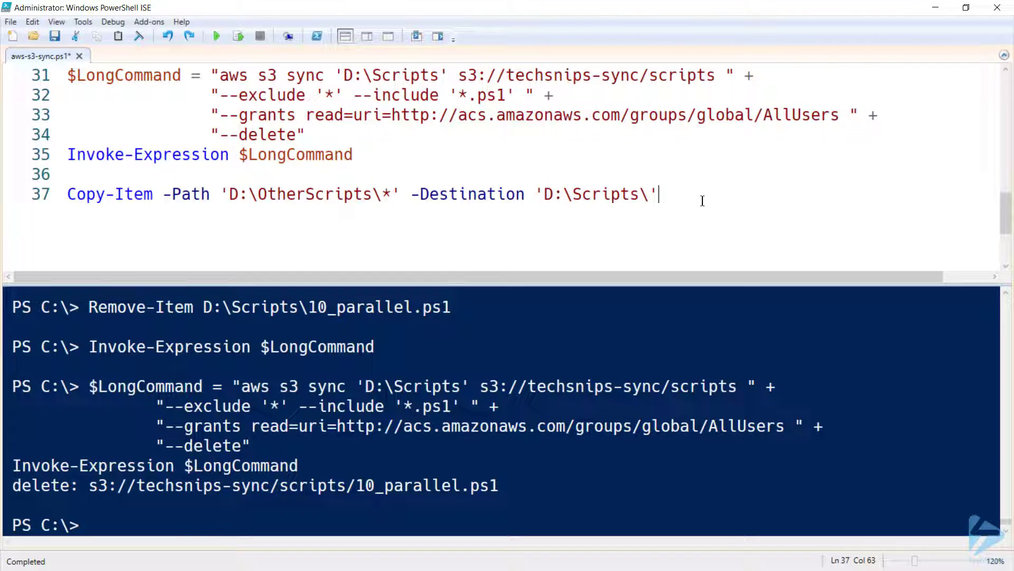
triple_click(259, 193)
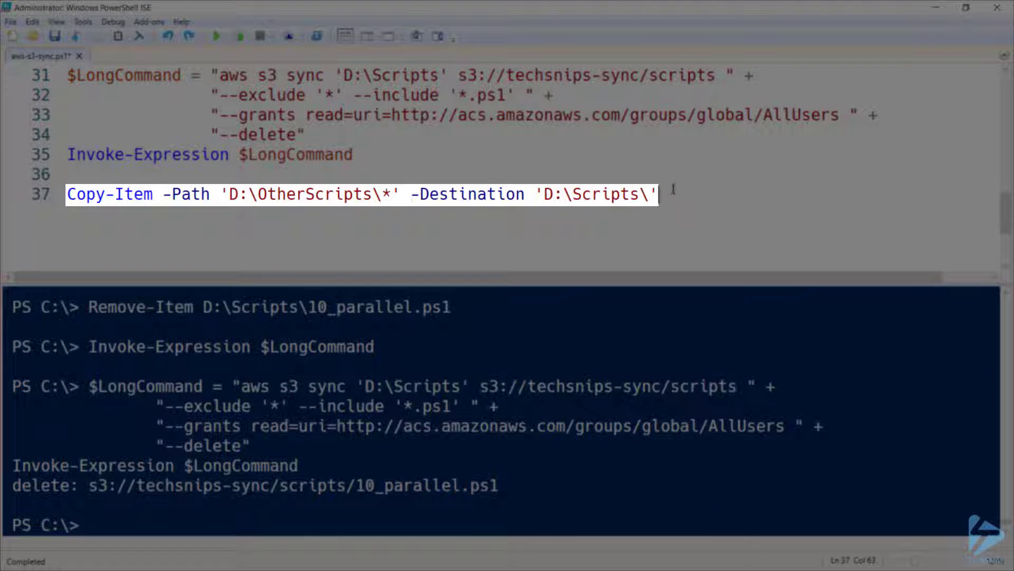